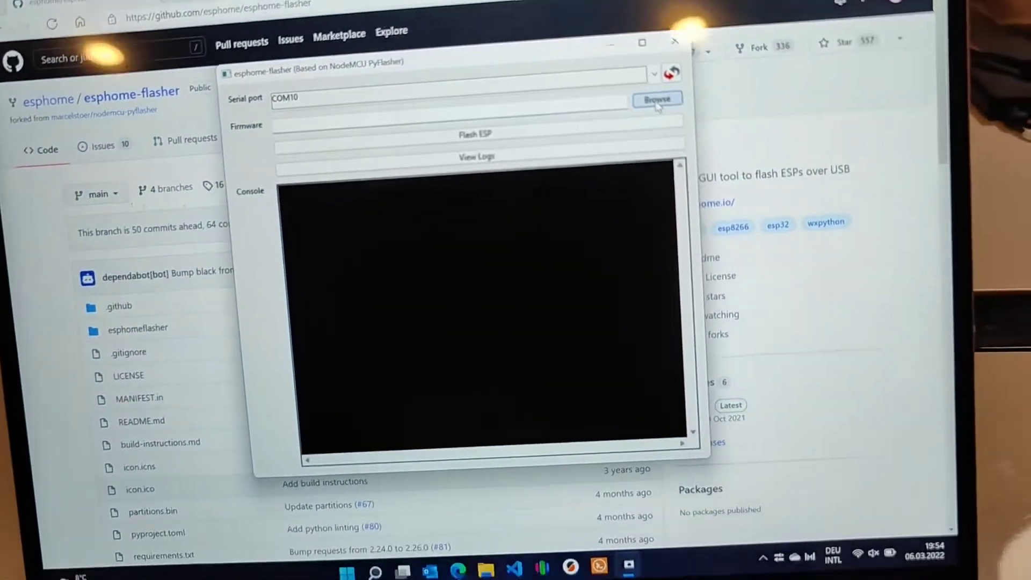
Choose soundReactive_WLED_0.13.0-b6_ESP32.bin from Desktop\WLED as the firmware file
left_click(656, 99)
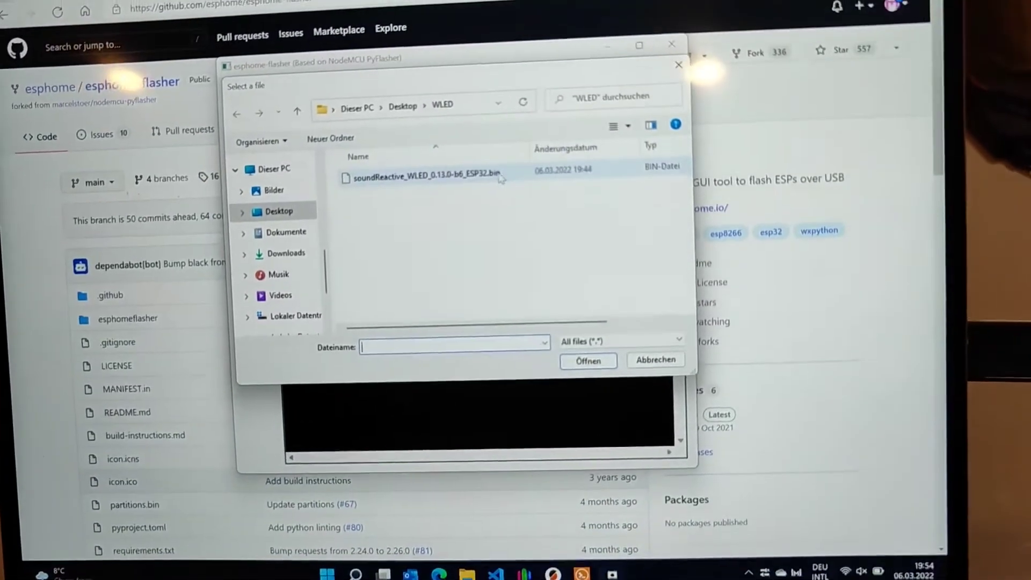
left_click(427, 177)
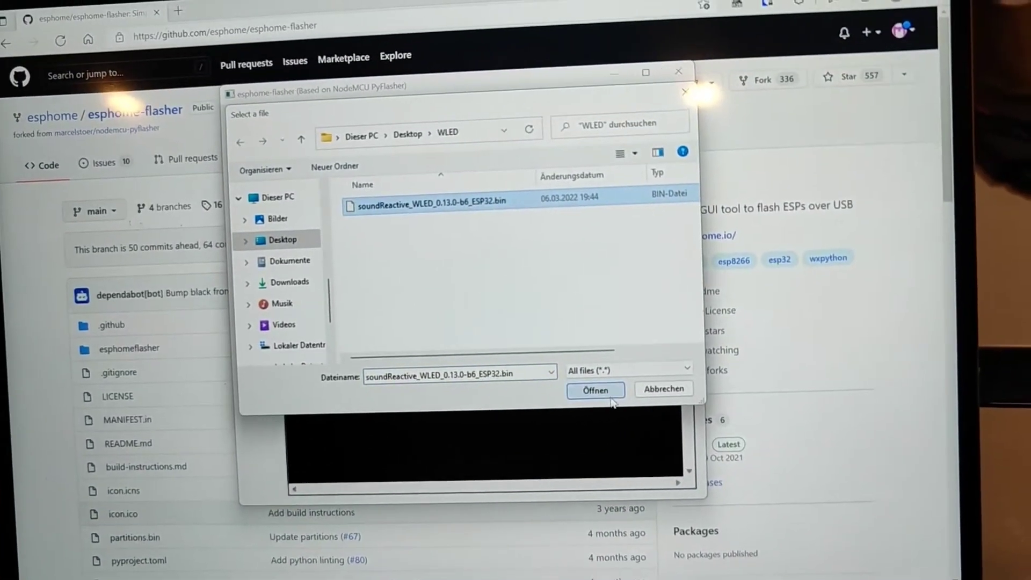
left_click(594, 390)
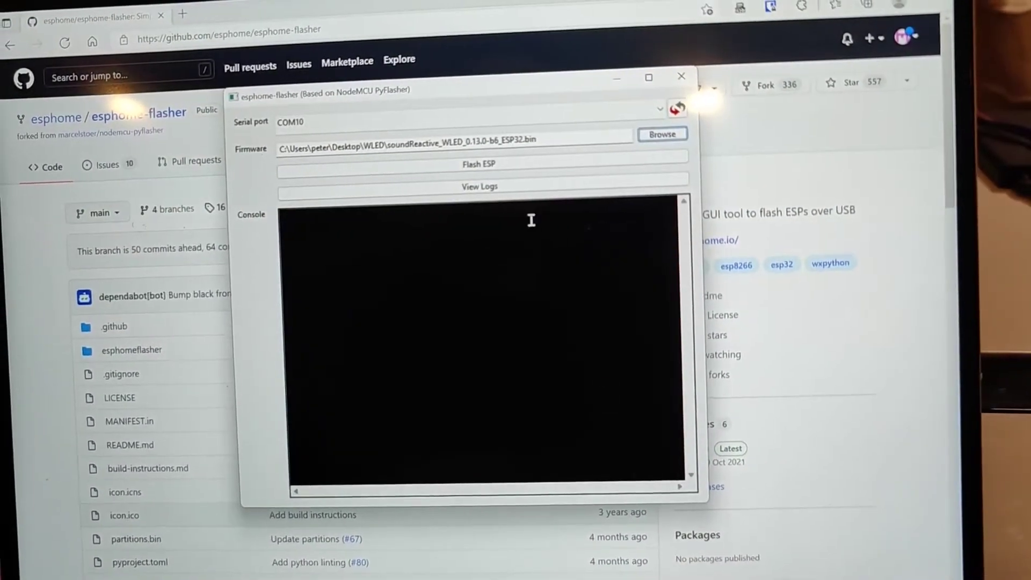
Start flashing via Flash ESP; the console detects ESP32-D0WDQ6 on COM10 and uploads the stub
left_click(479, 163)
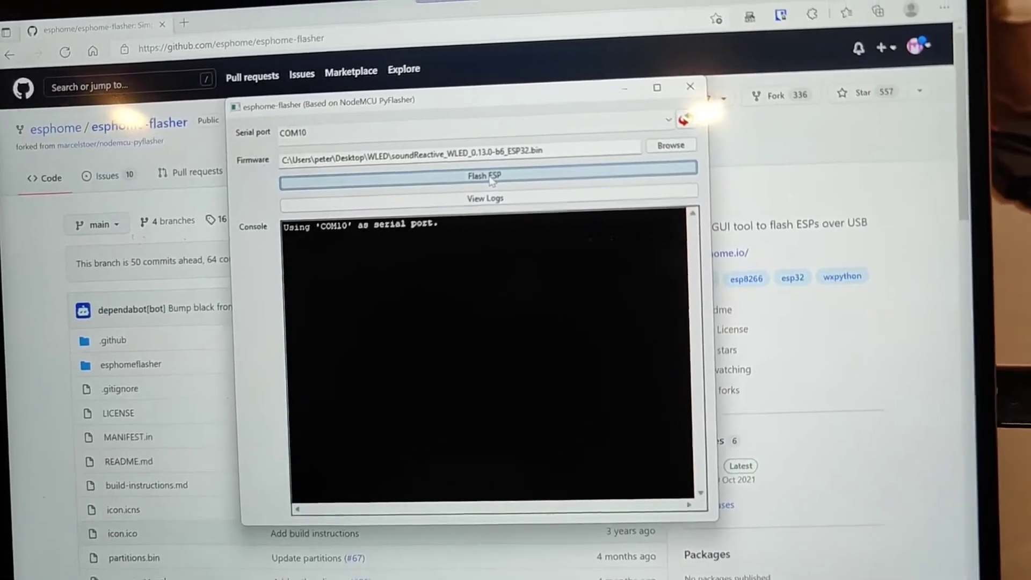
left_click(484, 175)
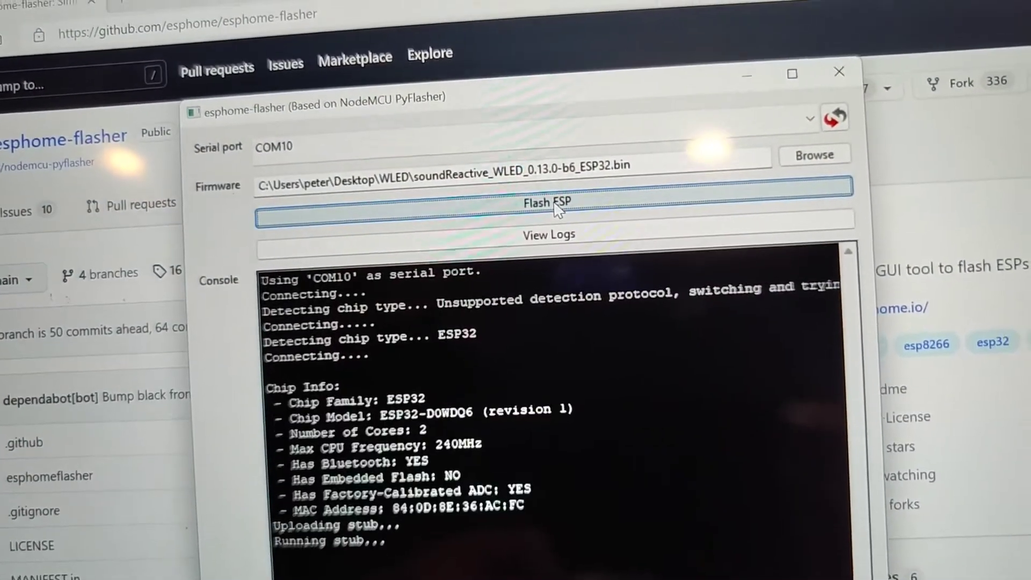